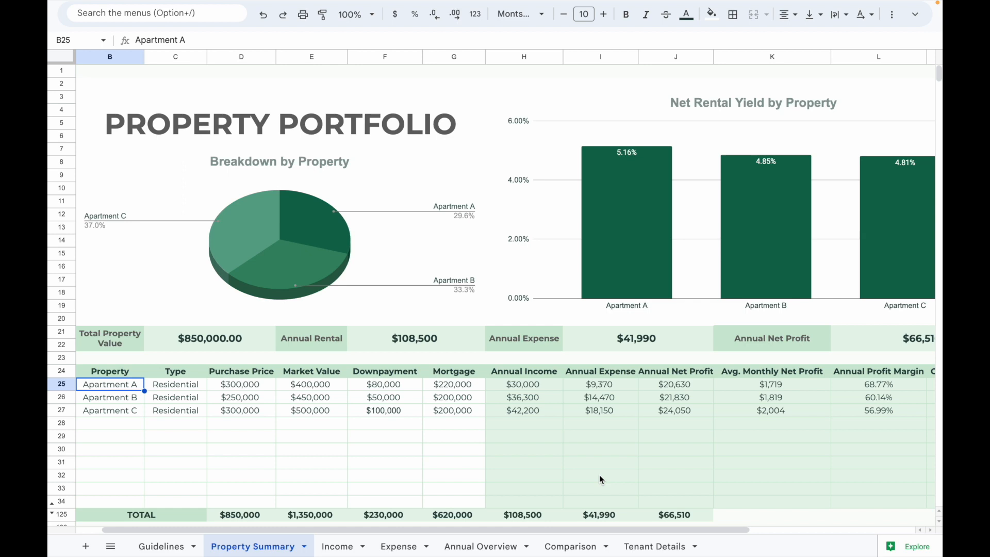
mouse_move(322, 459)
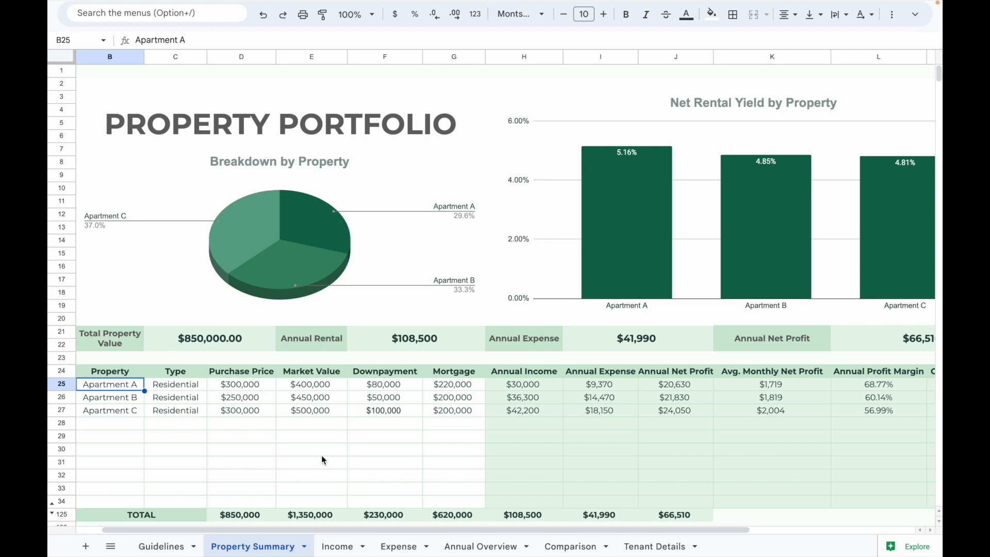
- Scroll the Property Summary down to the four apartments' yearly rental income and expense tables
scroll(down, 3)
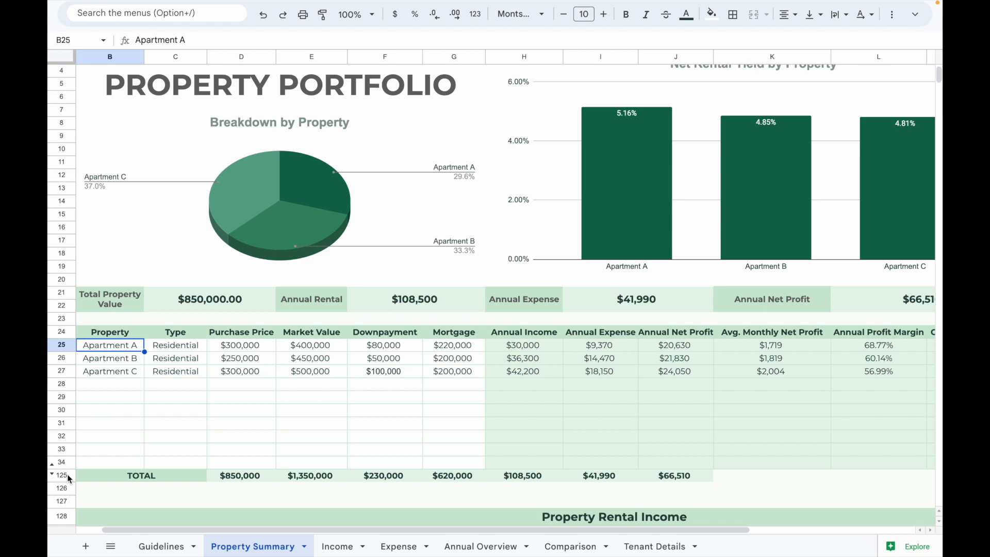
scroll(up, 3)
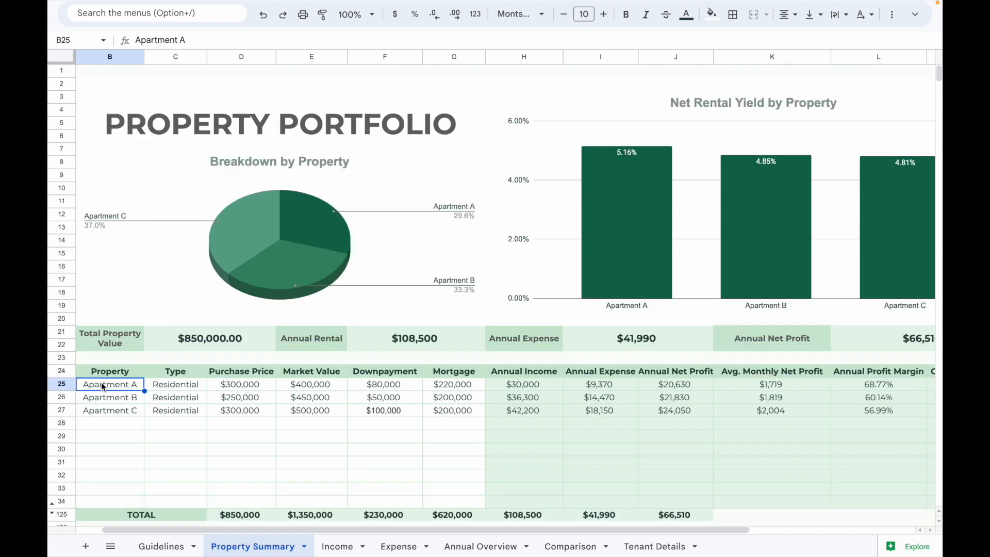
click(241, 383)
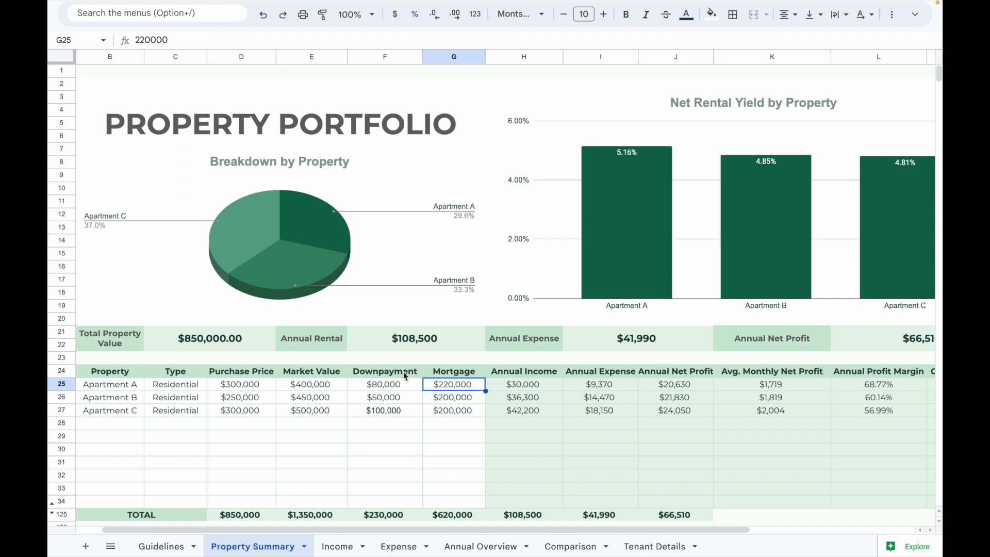
mouse_move(313, 284)
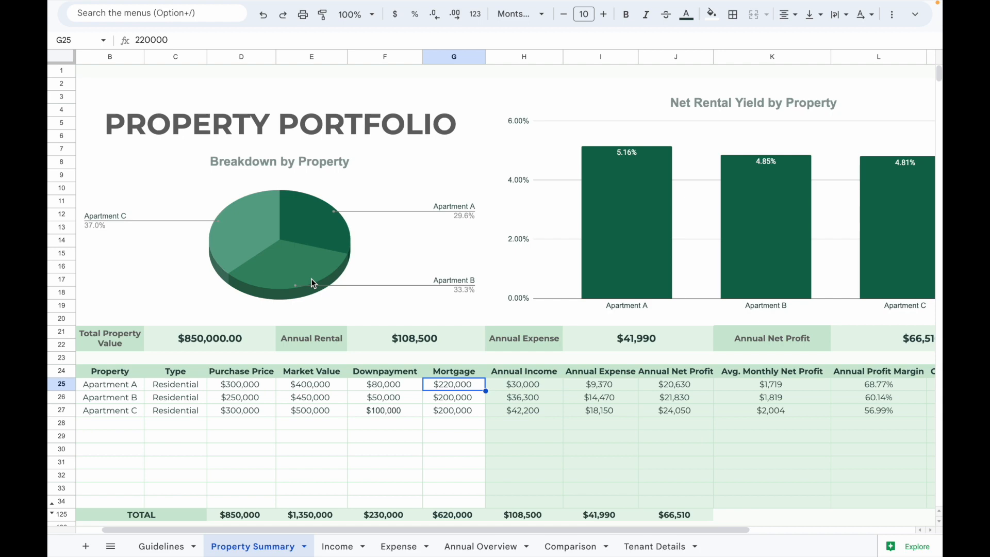
mouse_move(703, 223)
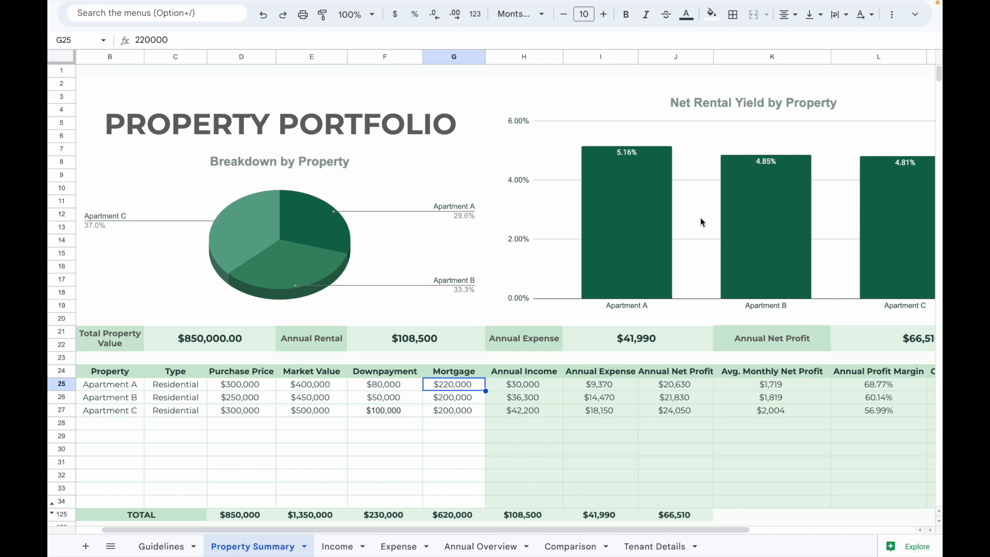
scroll(down, 3)
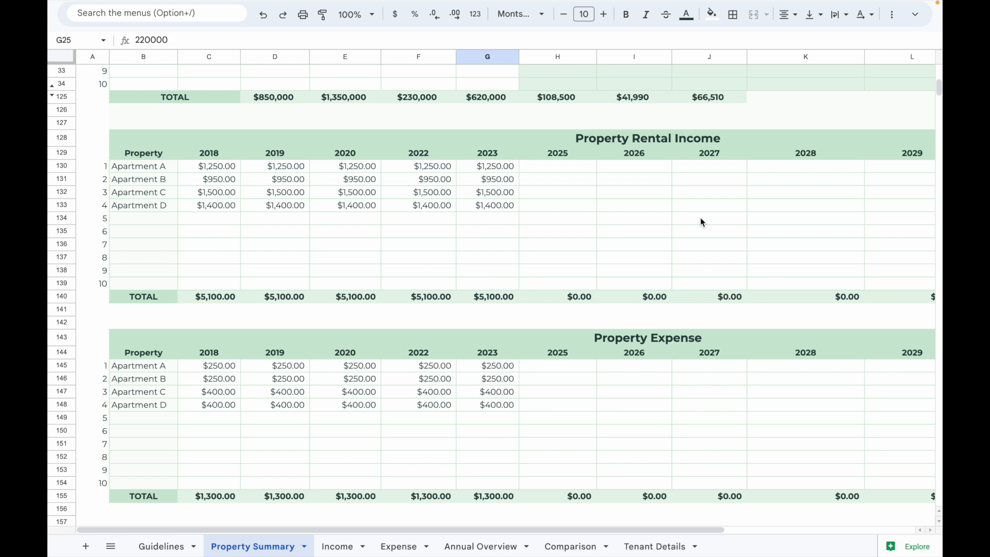
- Open Apartment B's Annual Overview and select the Jan 22 heading and Rental Income row
click(480, 546)
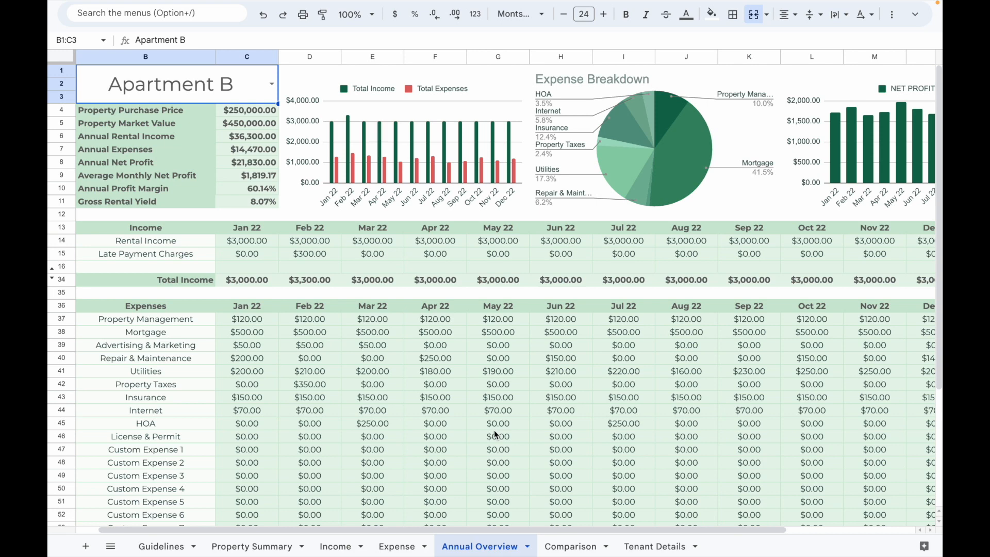
mouse_move(248, 228)
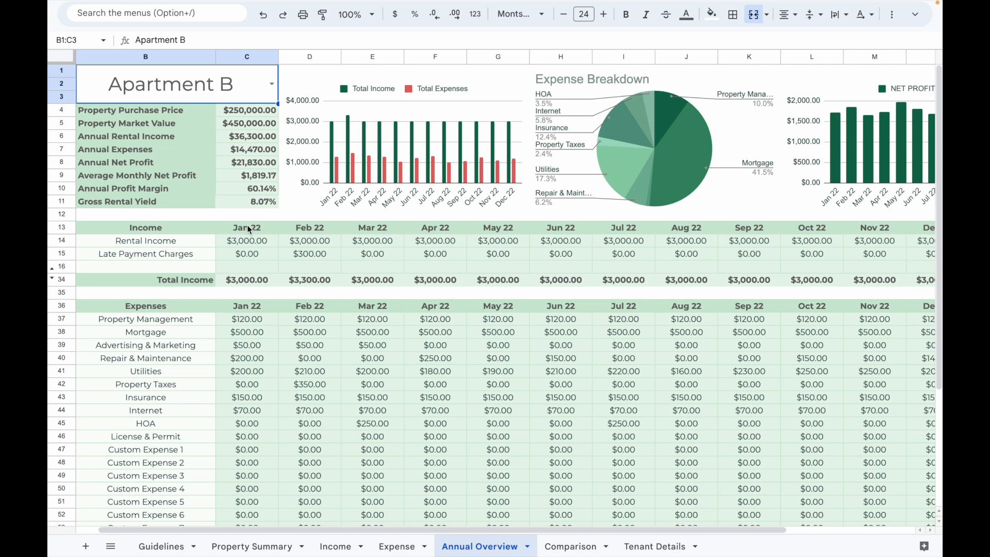
click(246, 227)
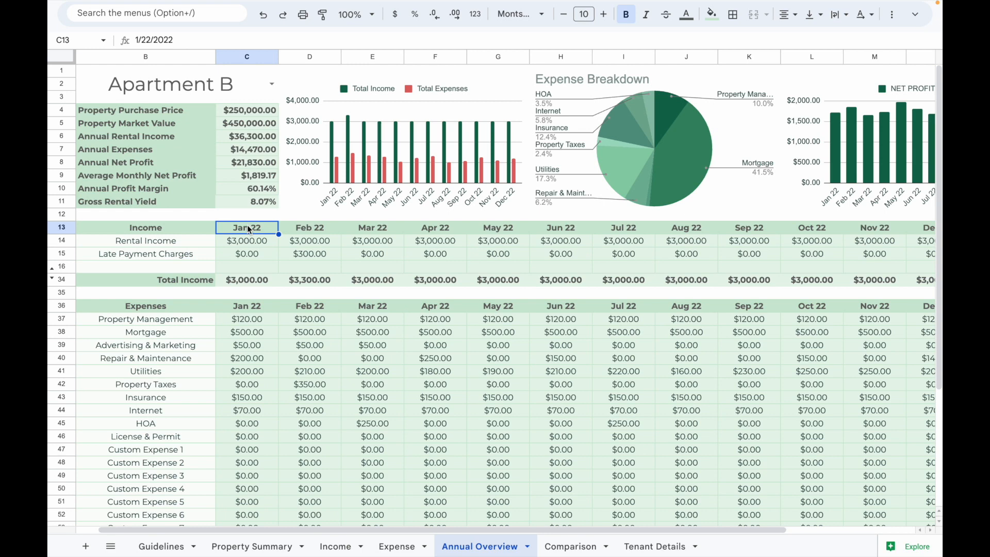
click(145, 241)
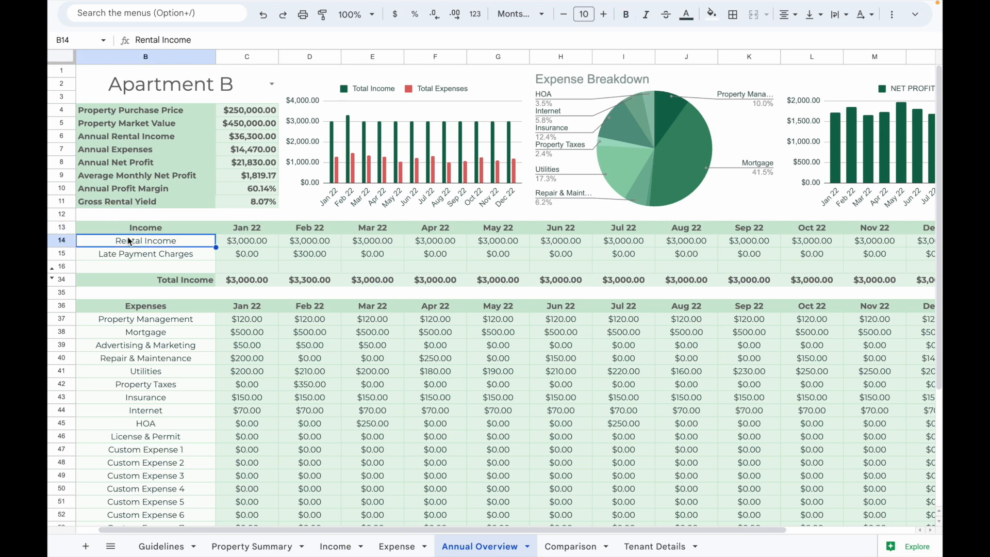
click(51, 268)
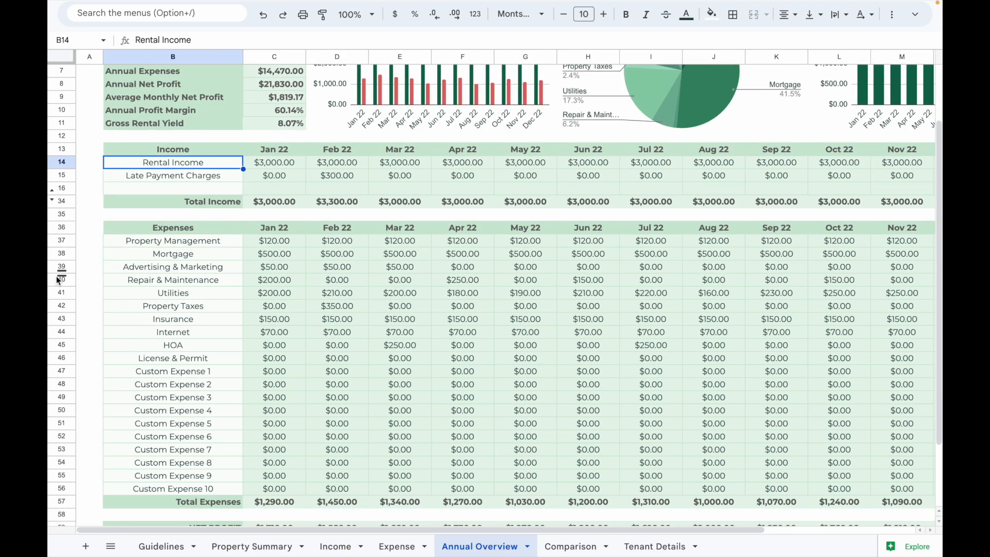
mouse_move(81, 308)
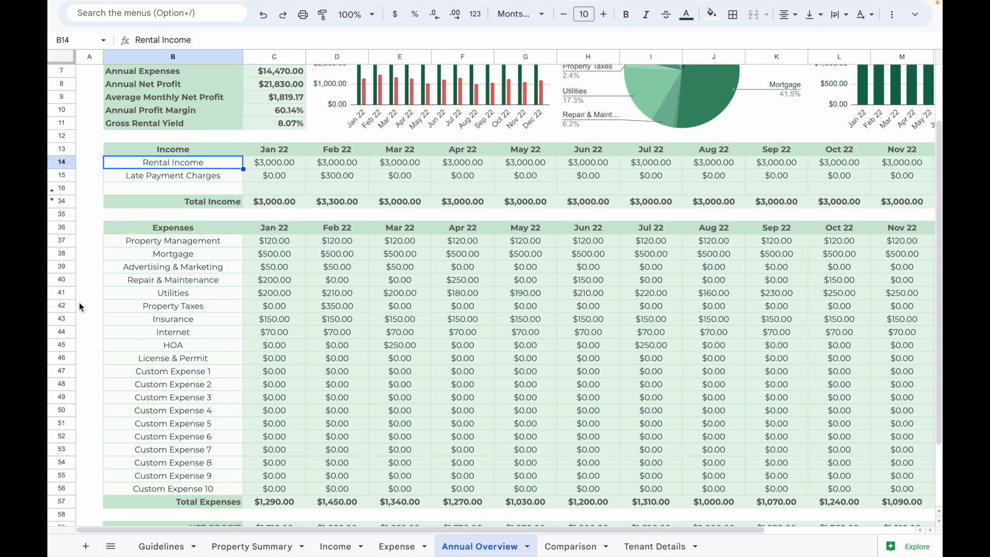
mouse_move(87, 355)
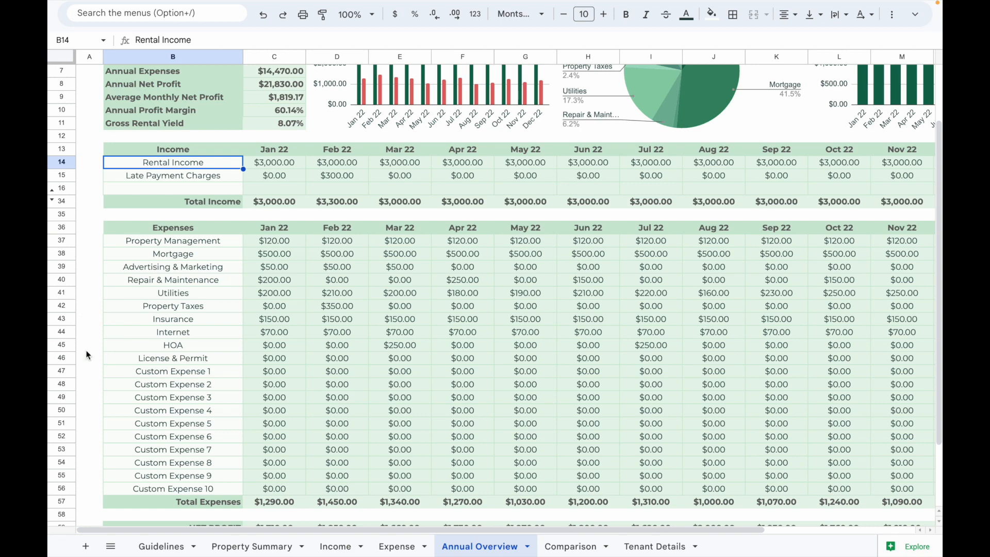
mouse_move(147, 339)
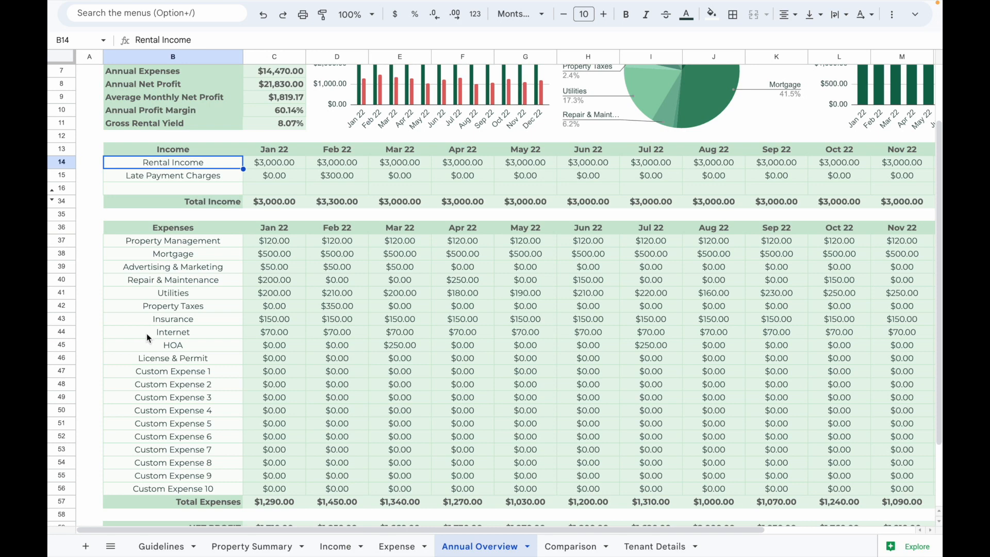
scroll(up, 3)
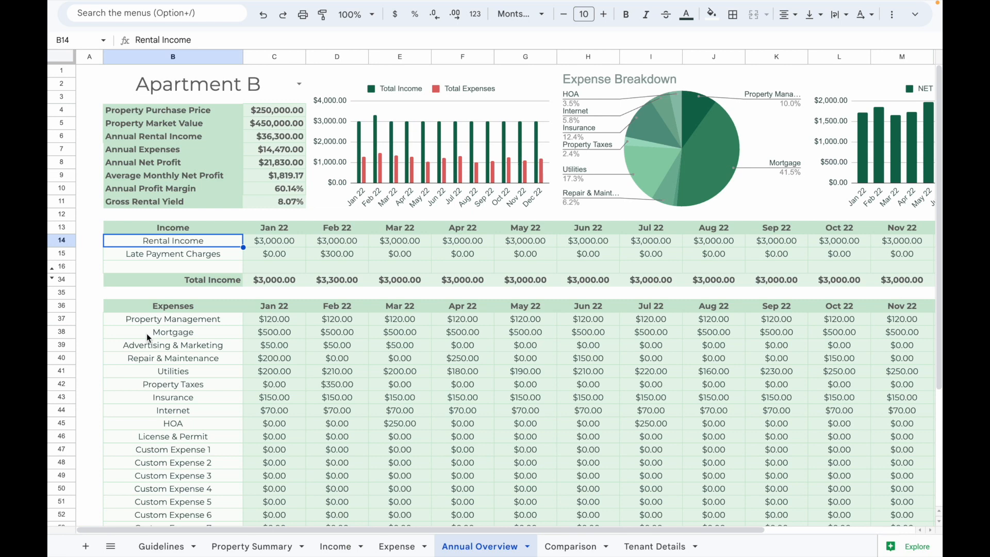
- On the Income tracker, inspect the first entry and view its category dropdown choices
click(335, 546)
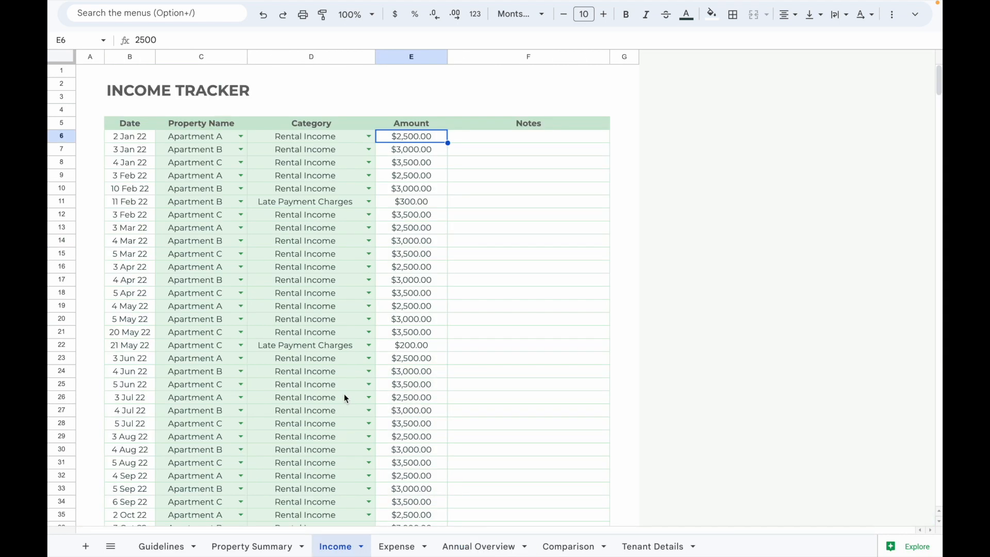
click(129, 136)
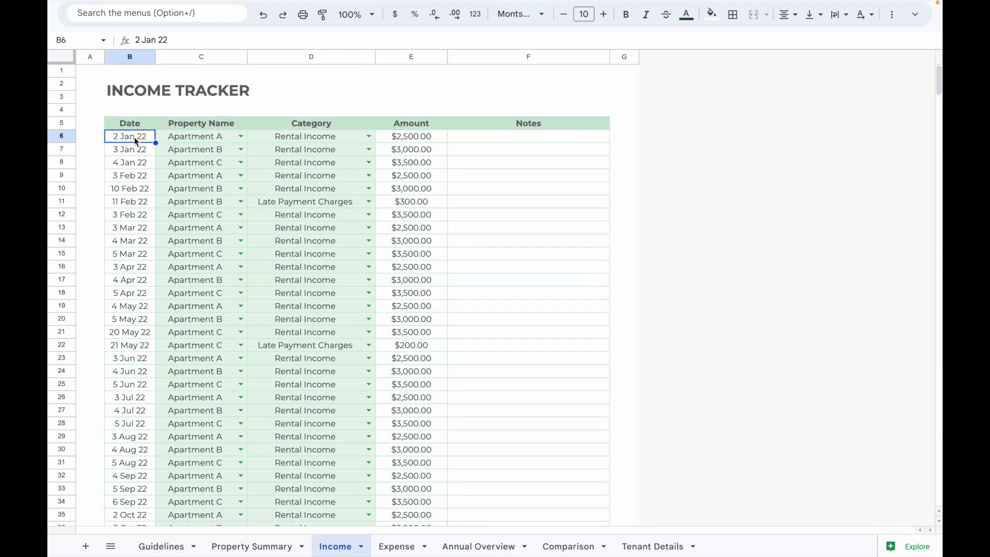
click(200, 136)
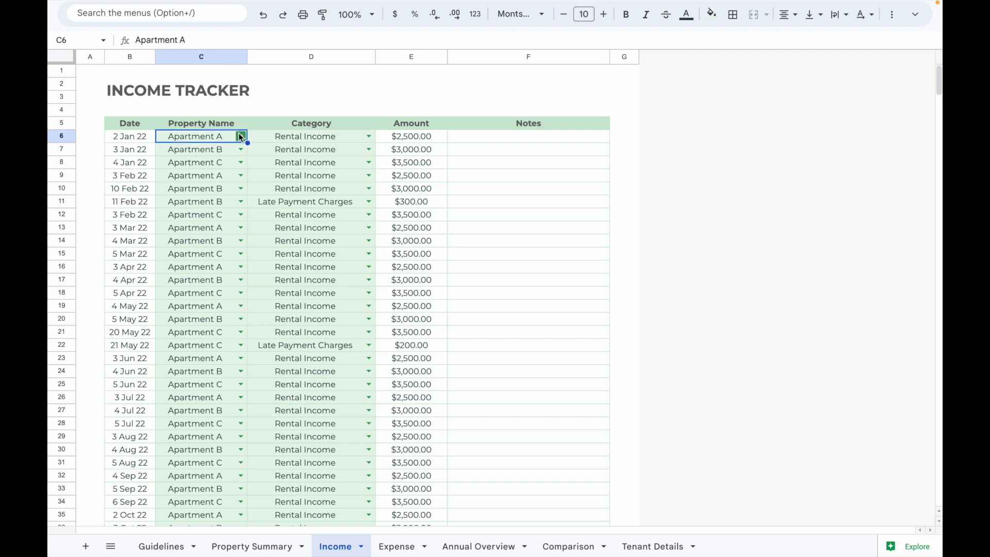
click(310, 136)
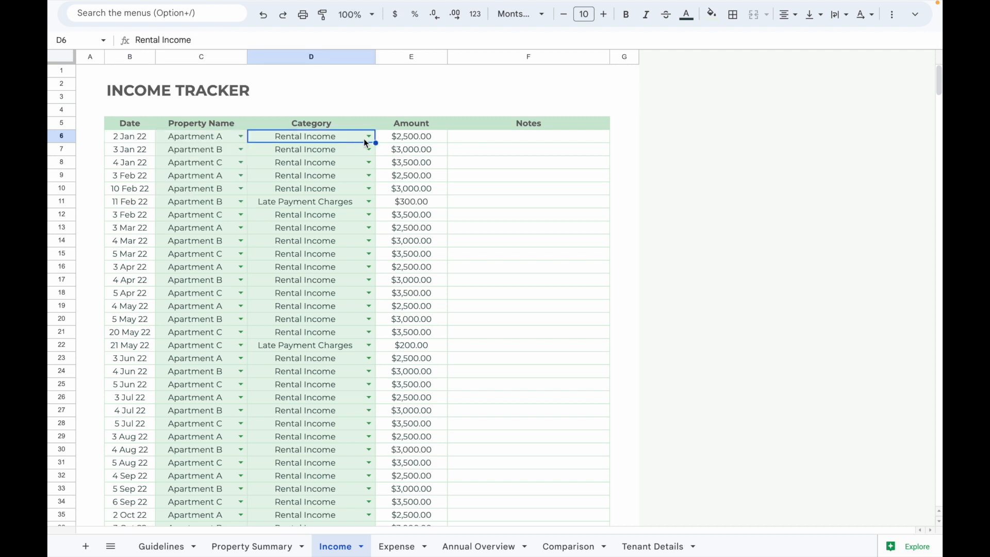
click(368, 136)
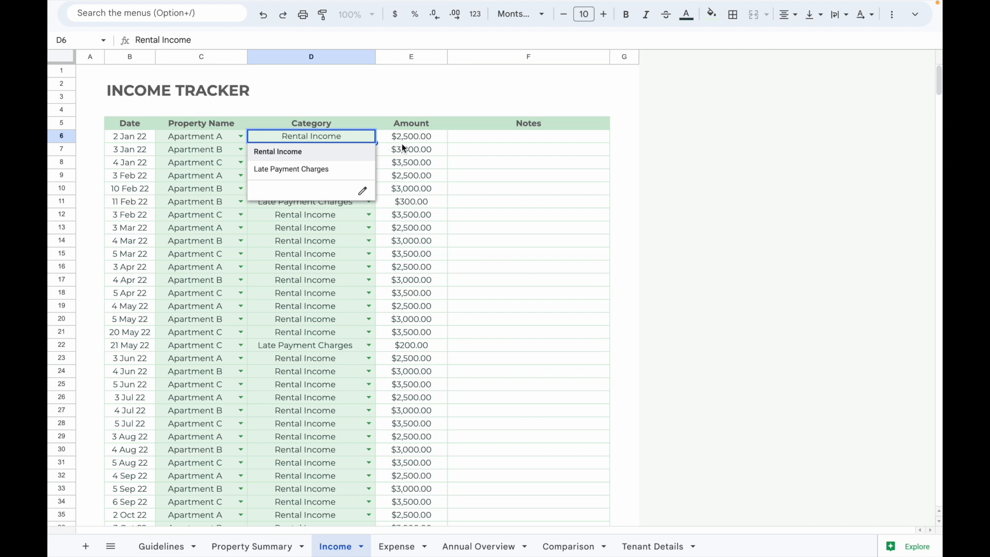
click(411, 135)
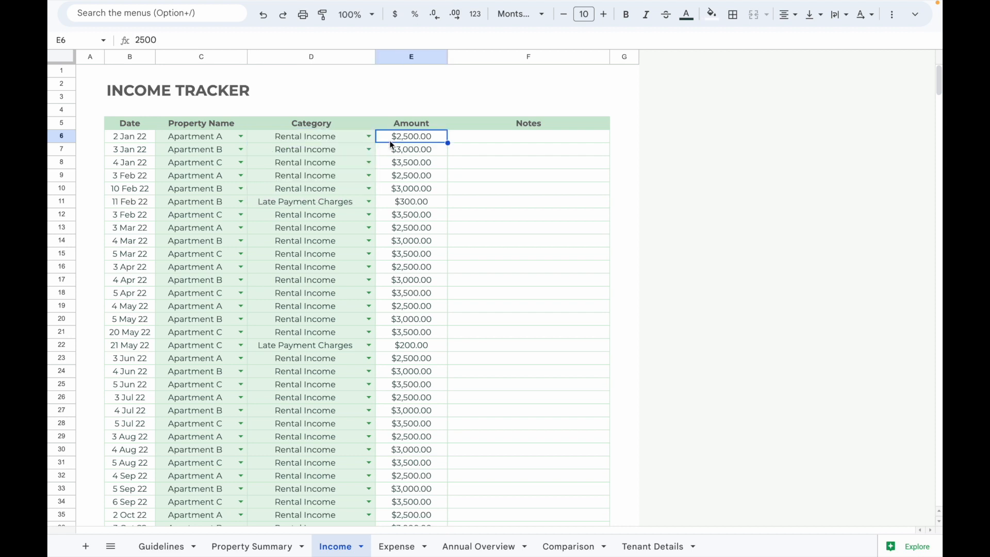
- Open the Expense tracker and inspect the first entry's category and amount
click(396, 546)
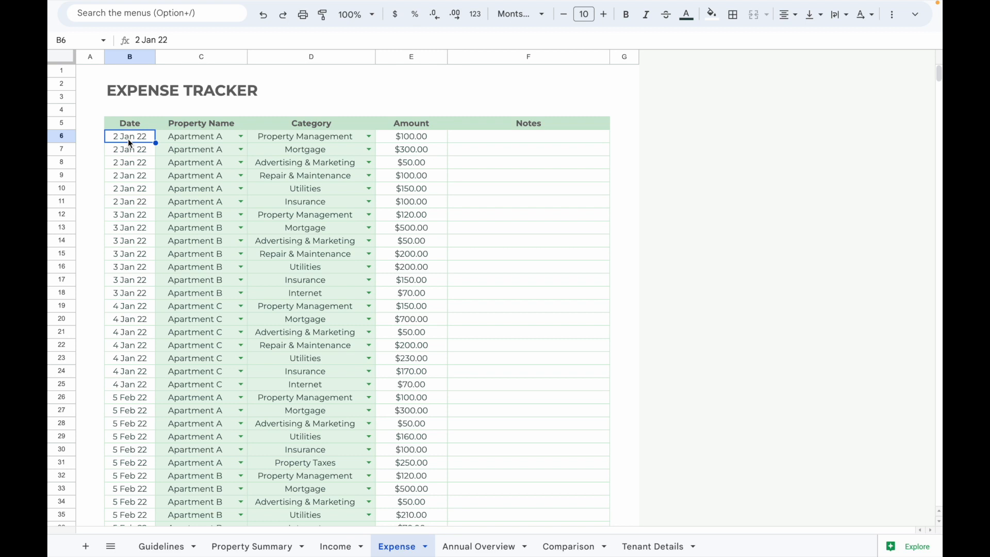
click(305, 135)
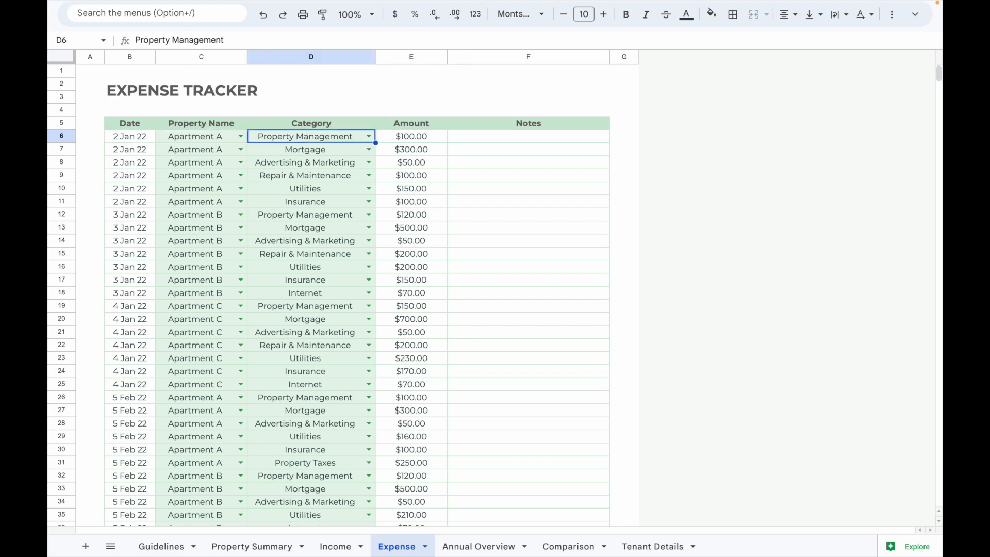
click(411, 137)
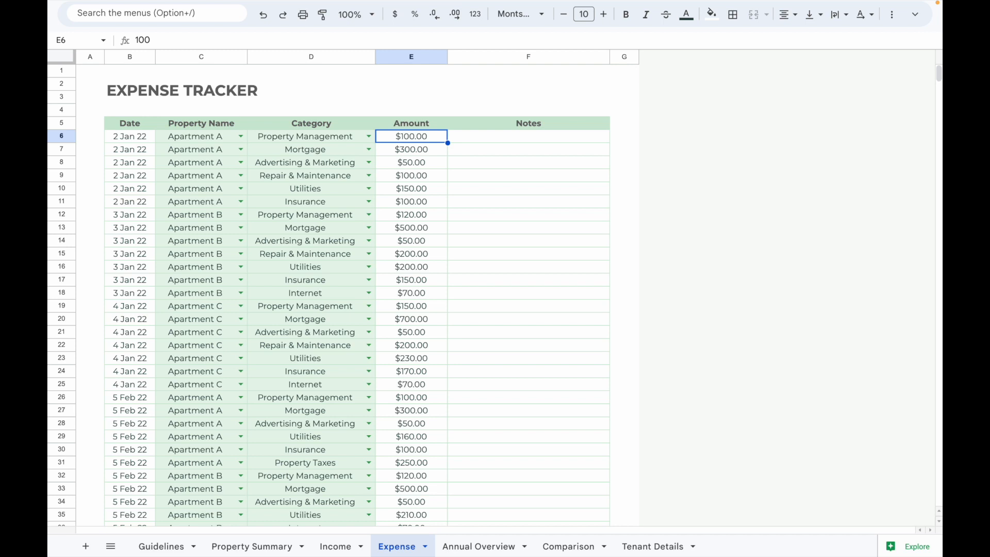
mouse_move(466, 516)
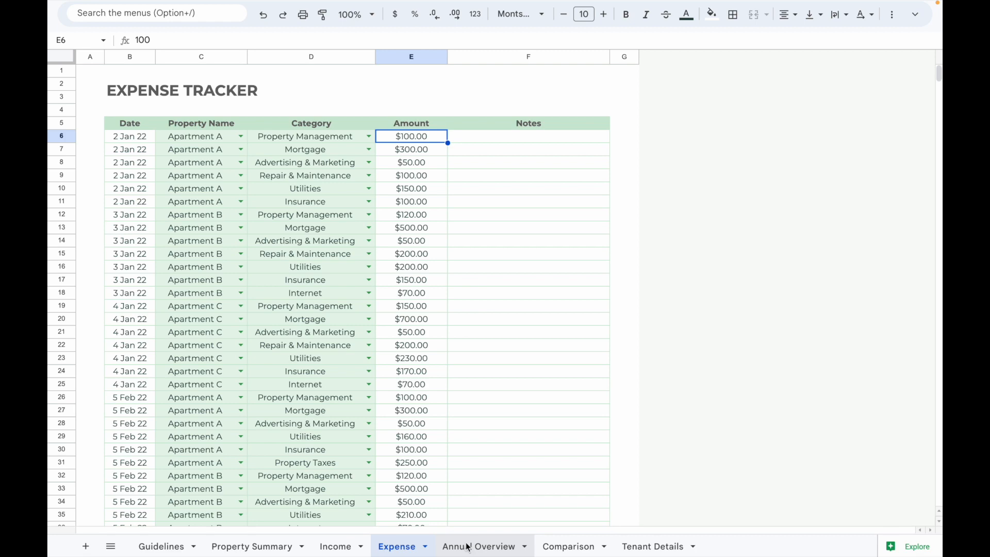
- Switch the Annual Overview to Apartment A and scroll right to its yearly totals
click(480, 546)
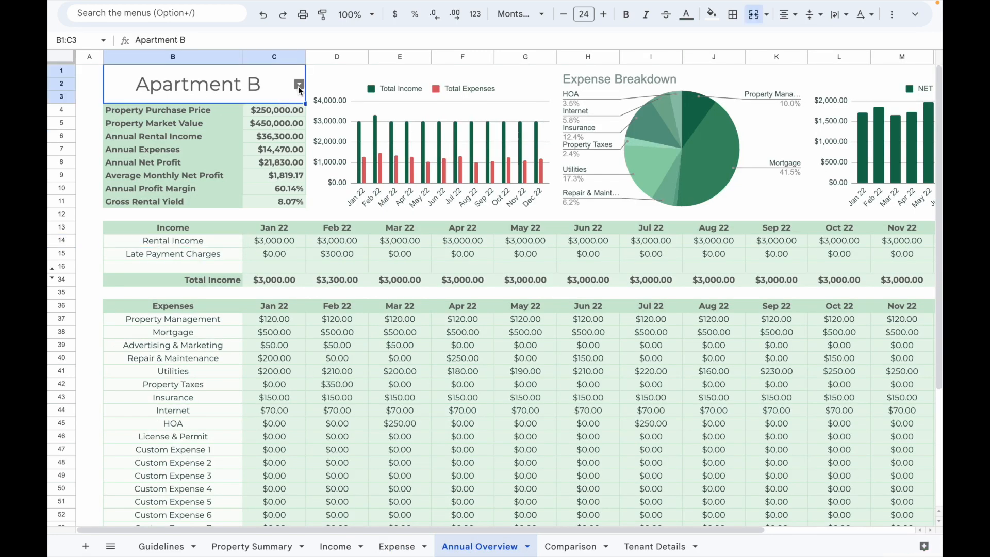
click(298, 84)
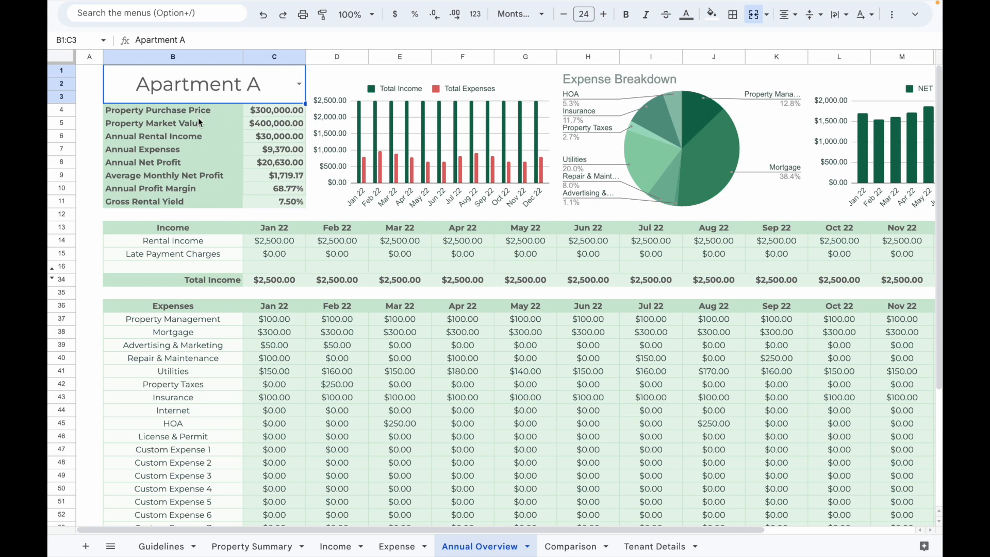
mouse_move(188, 154)
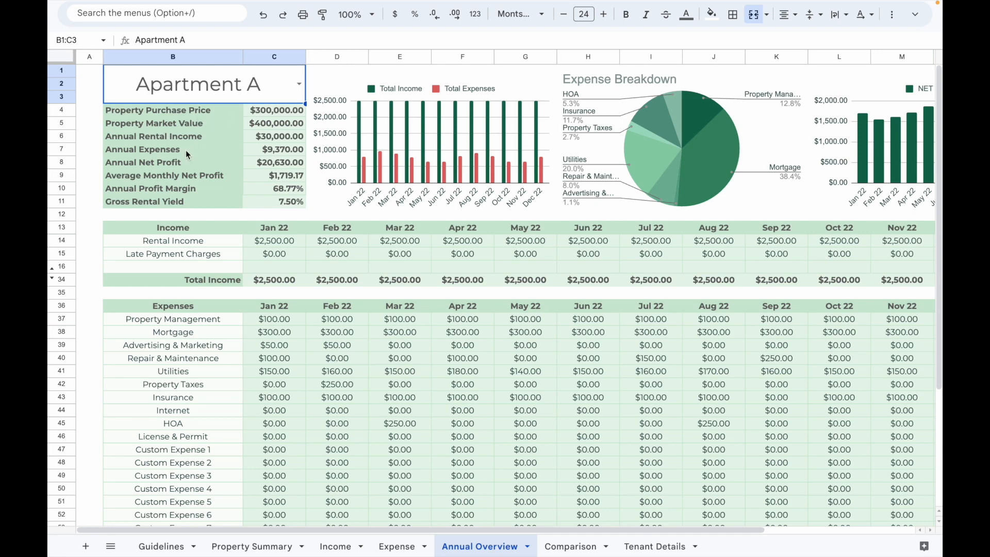
mouse_move(183, 175)
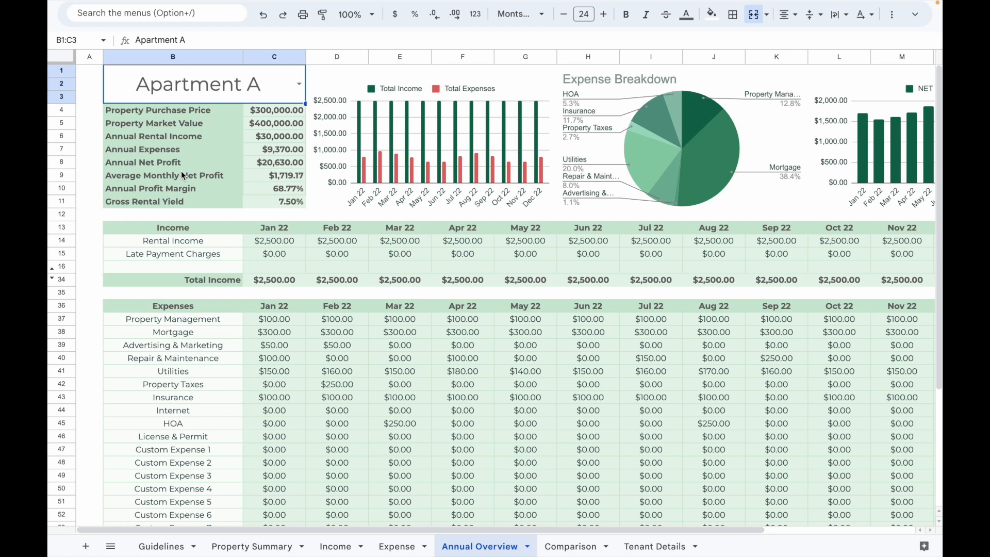
mouse_move(182, 192)
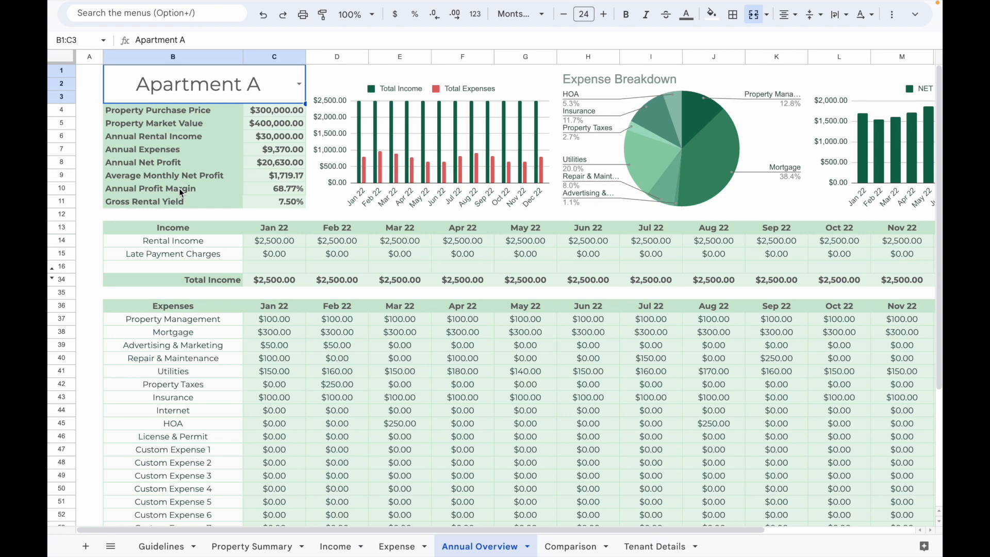
scroll(right, 3)
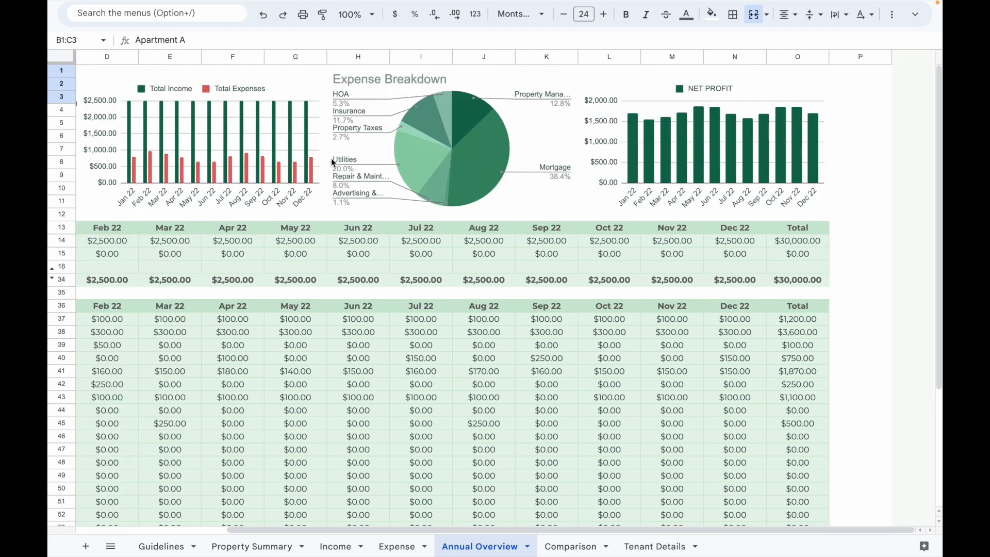
- Open the Comparison sheet of Apartments A, B and C's monthly Utilities costs
click(569, 547)
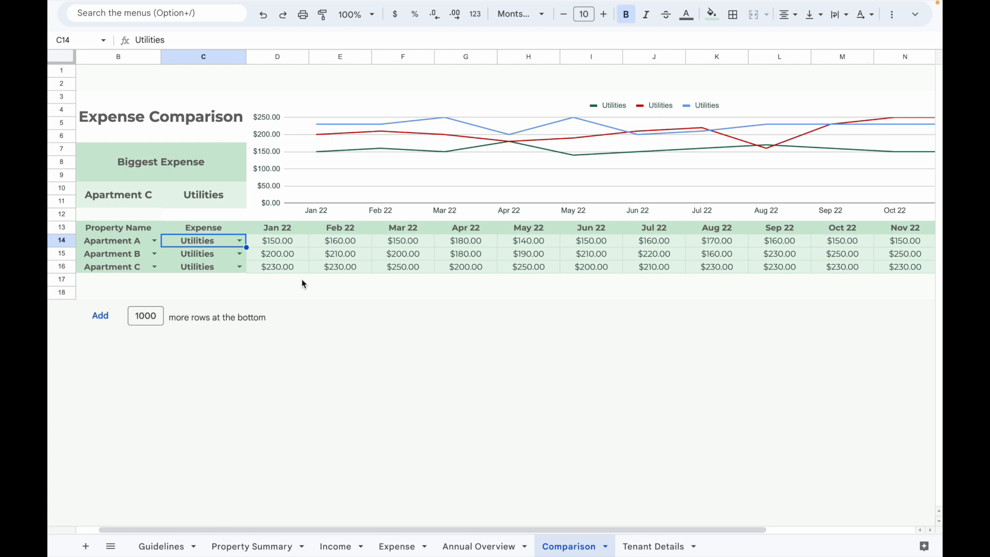
mouse_move(171, 246)
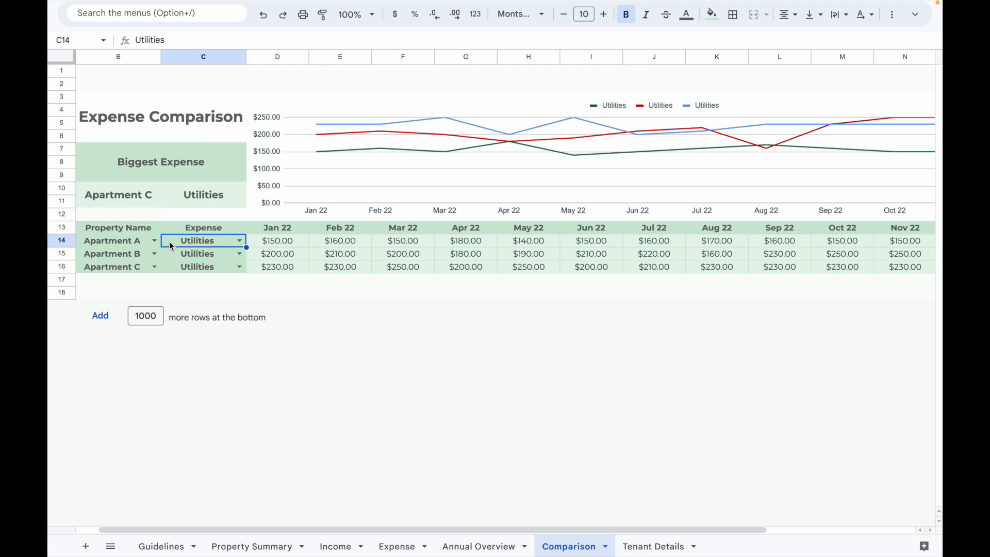
mouse_move(139, 241)
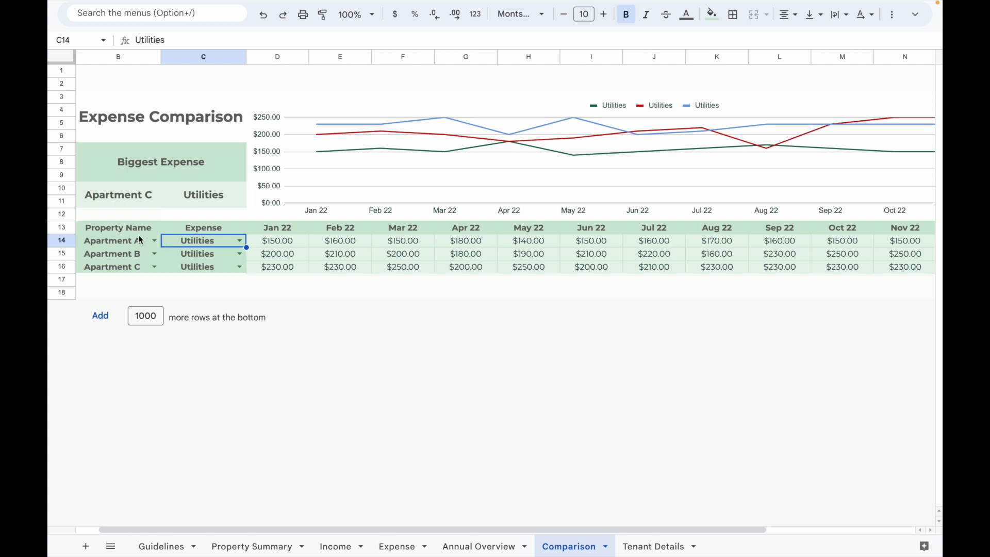
click(203, 214)
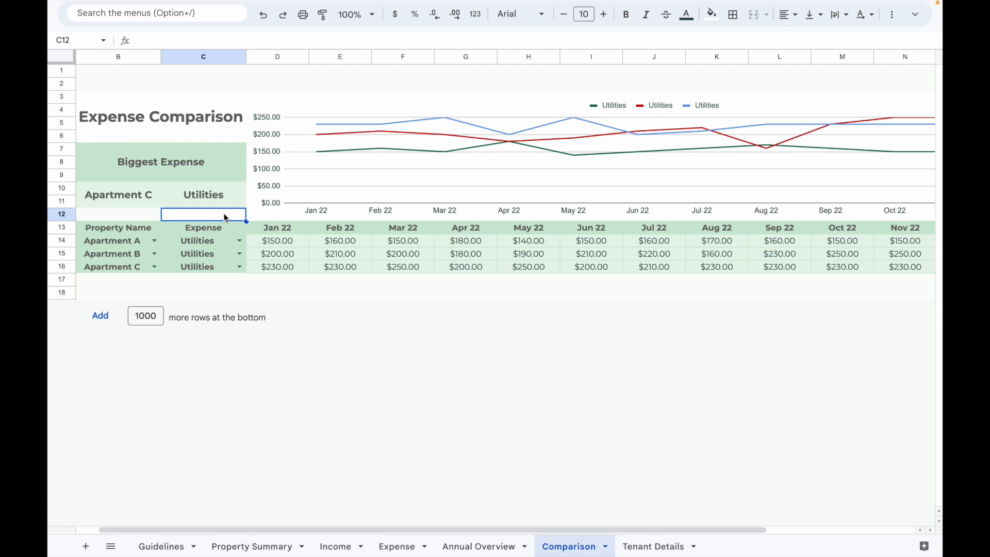
- View Tenant Details, then return via Annual Overview to the Property Summary sheet
click(653, 546)
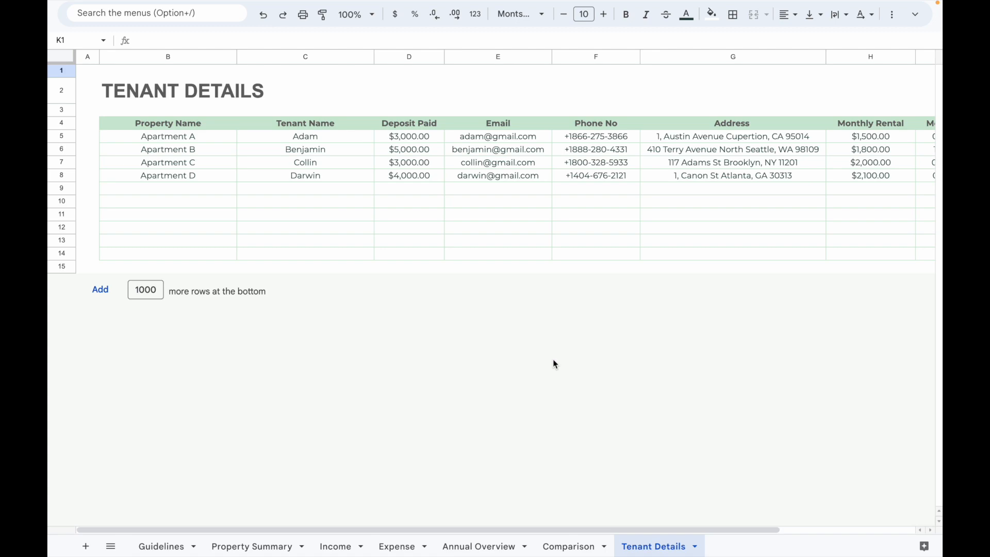
click(479, 546)
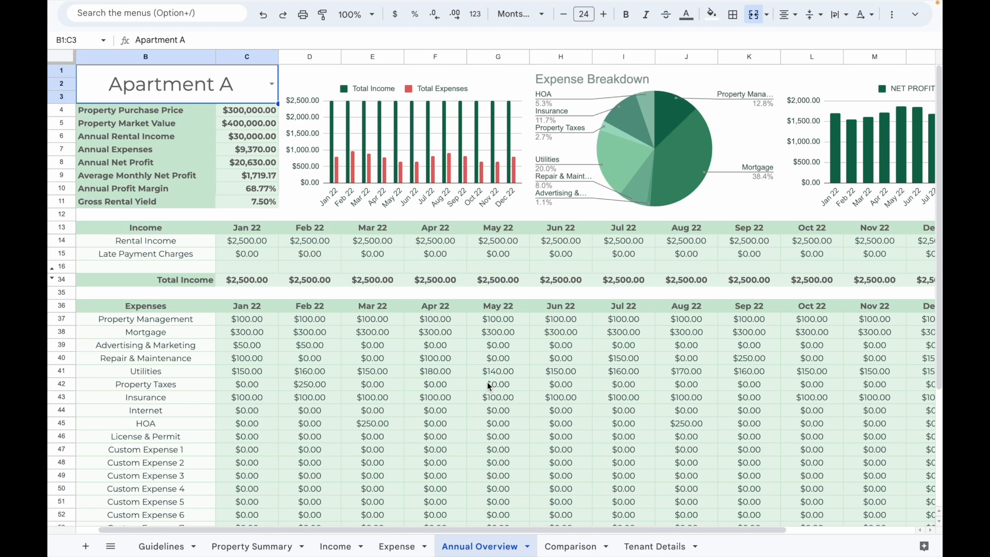
click(252, 546)
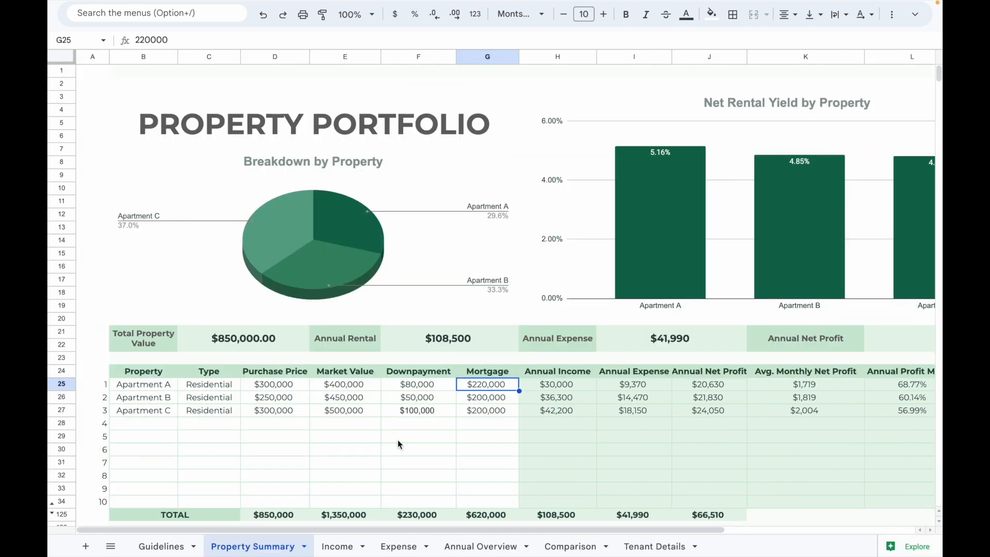